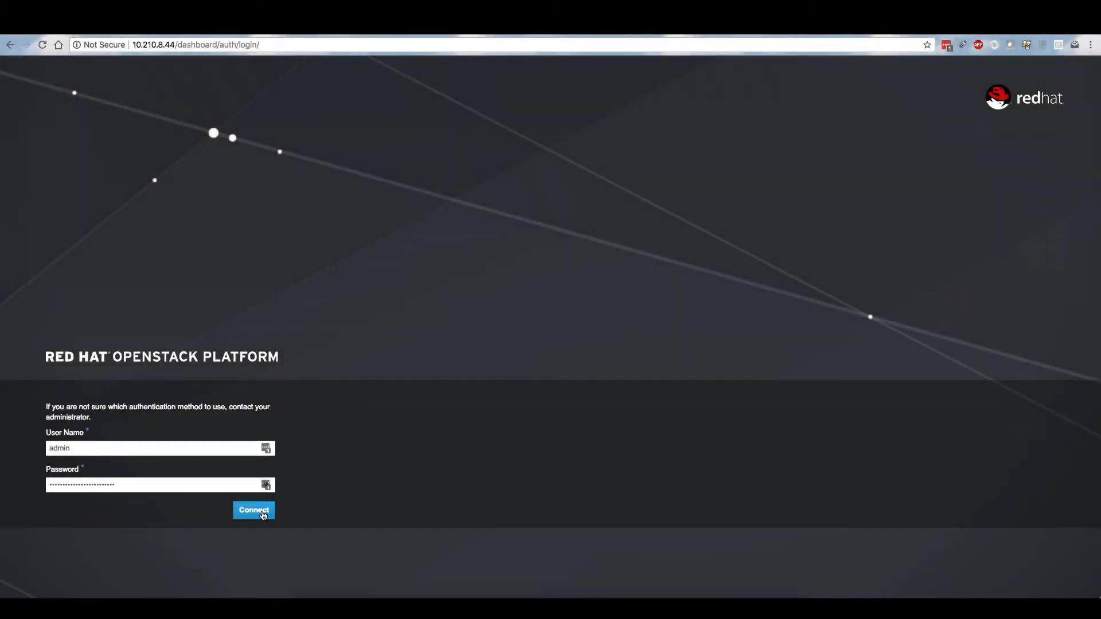
Log in to the dashboard as admin and switch to the tenant01 project.
left_click(253, 509)
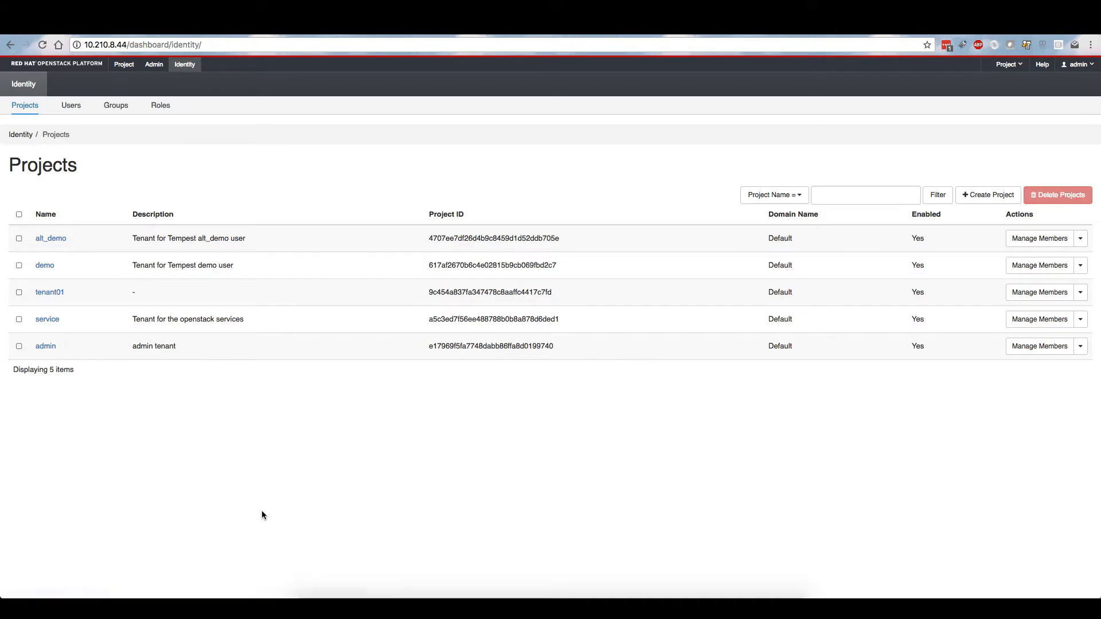
left_click(1007, 64)
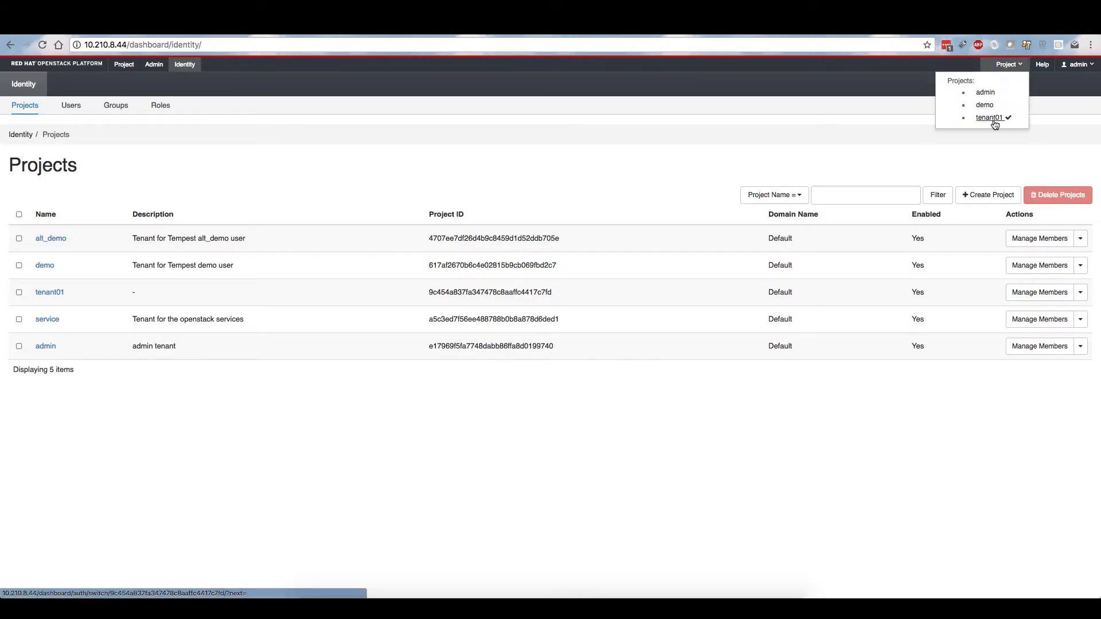
left_click(991, 117)
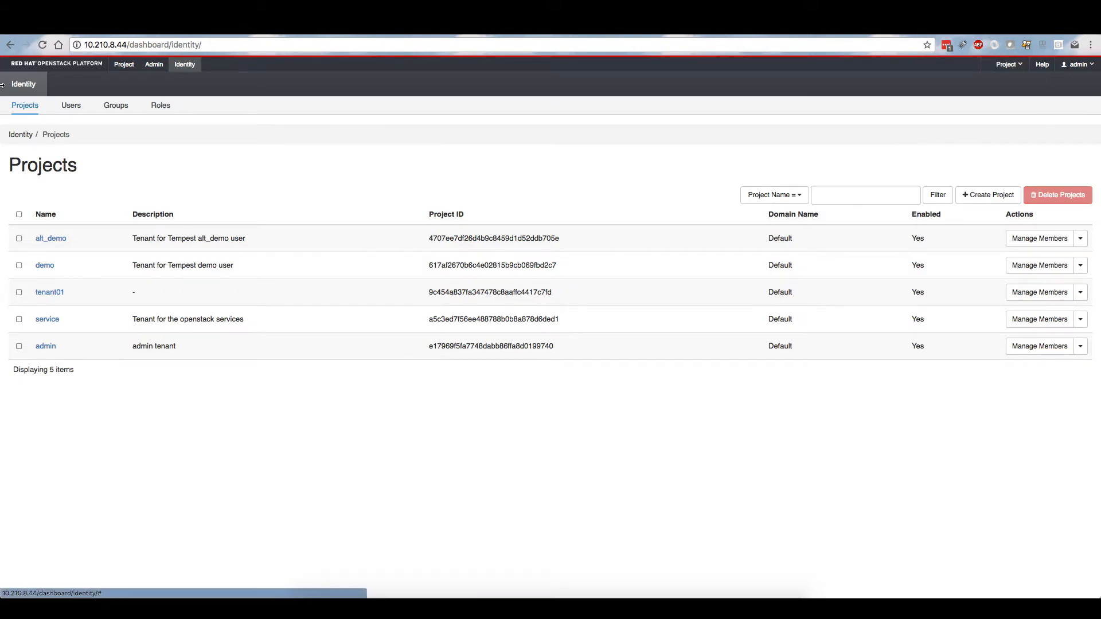
View tenant01's network topology and inspect the external network details.
left_click(124, 64)
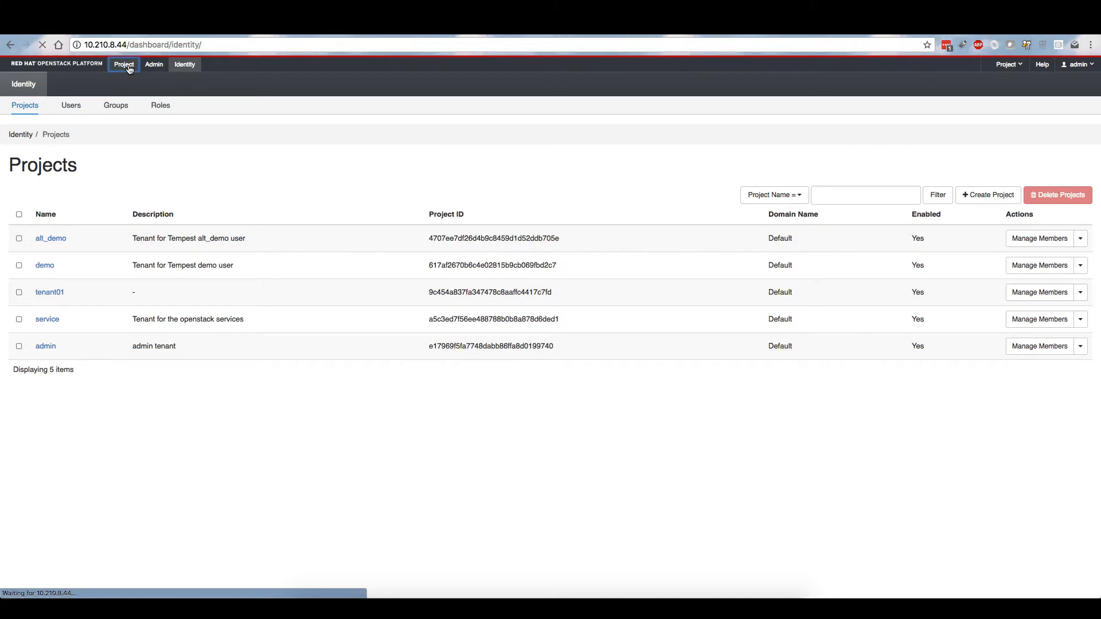
left_click(124, 64)
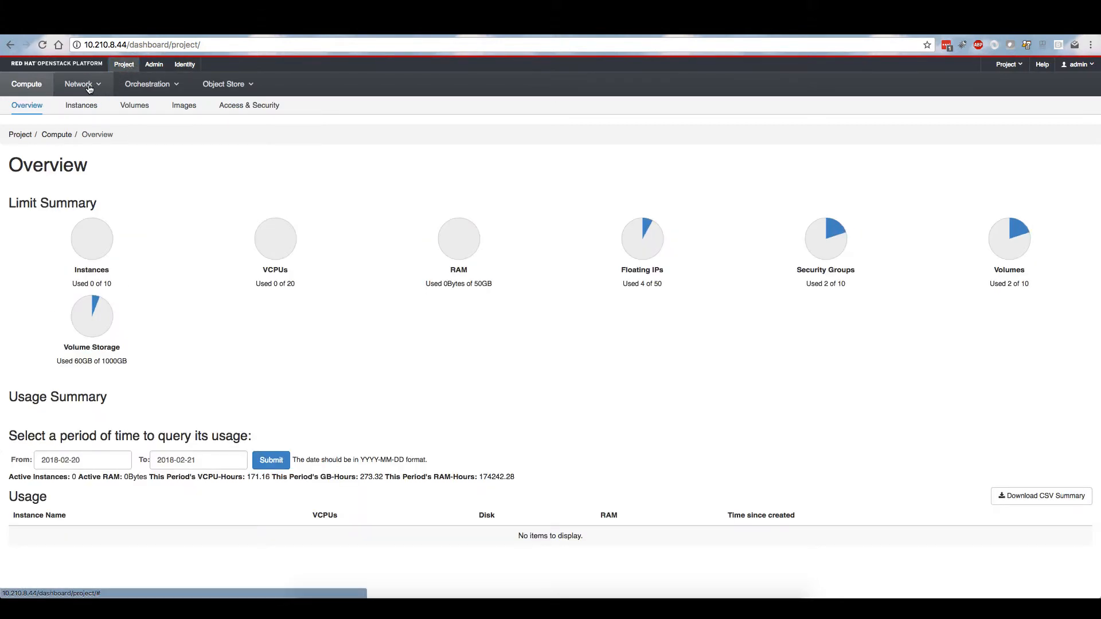
left_click(81, 105)
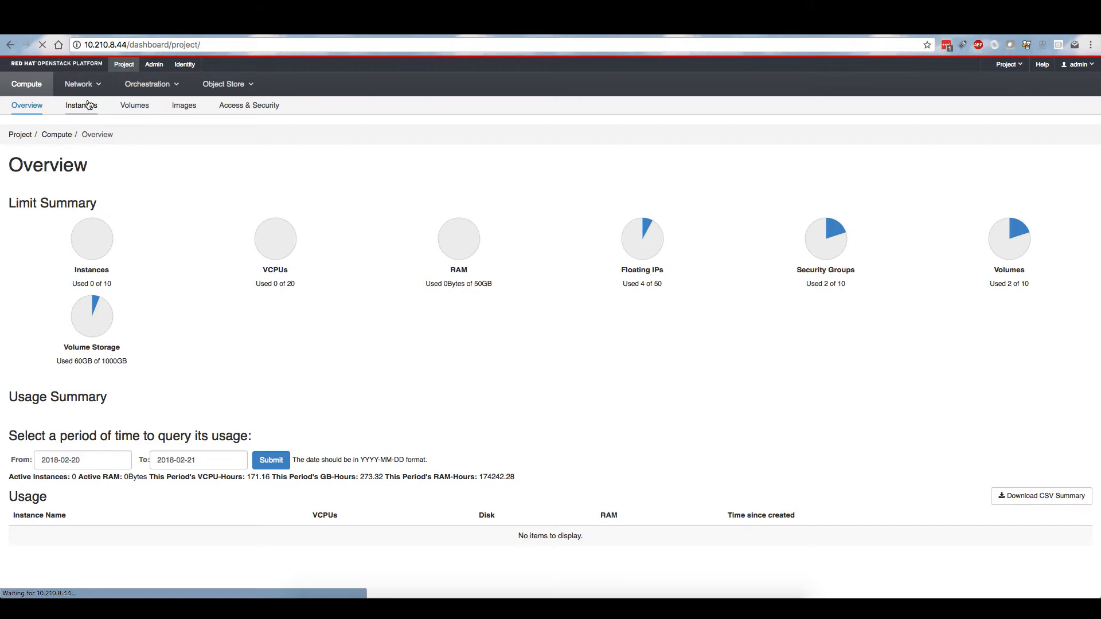
left_click(80, 83)
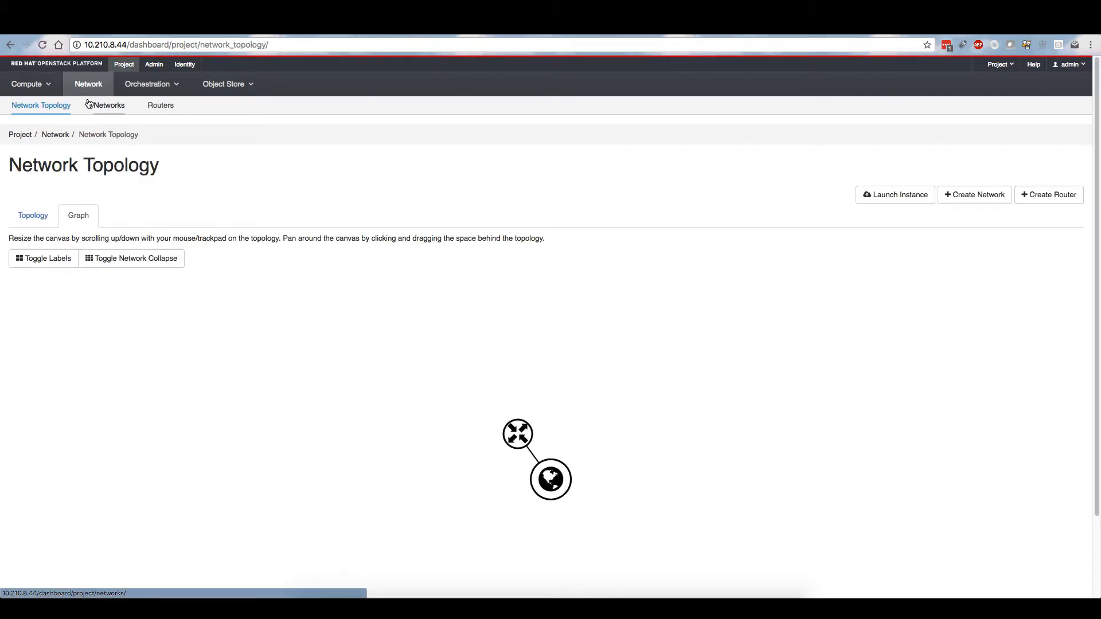
left_click(551, 479)
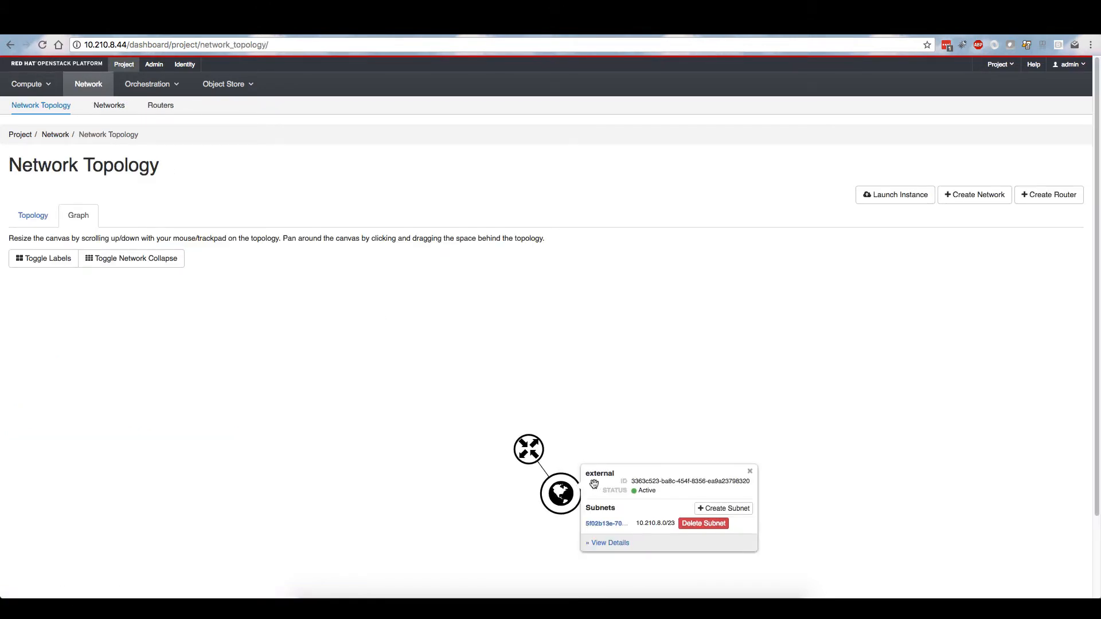
left_click(529, 449)
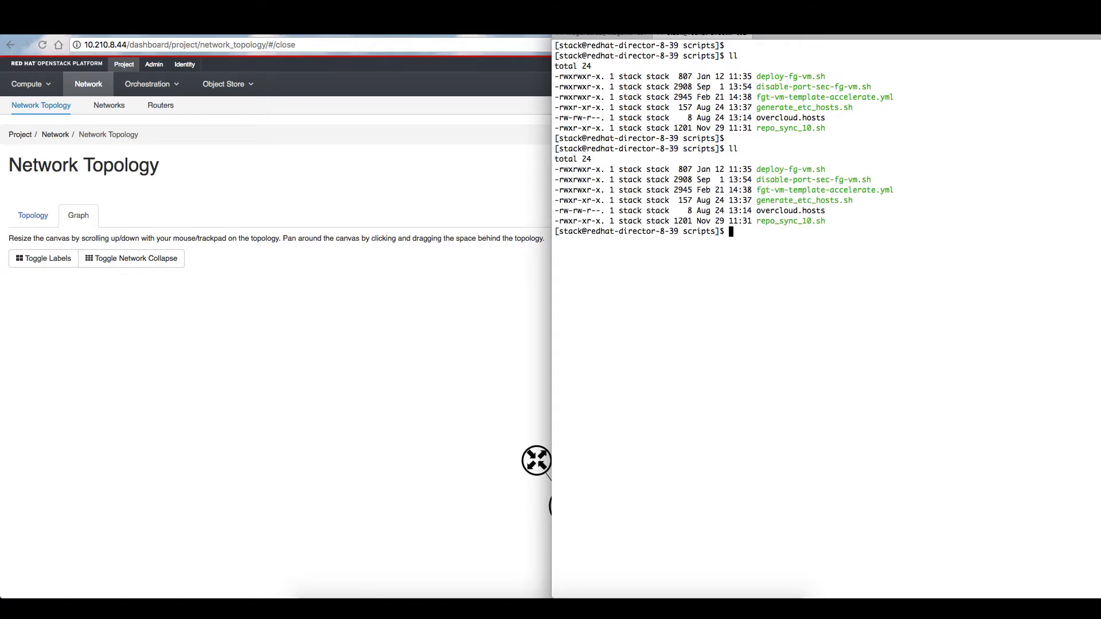
Review fgt-vm-template-accelerate.yml in vi and select its userdata file path.
type("vi fgt-vm-template-accelerate.yml")
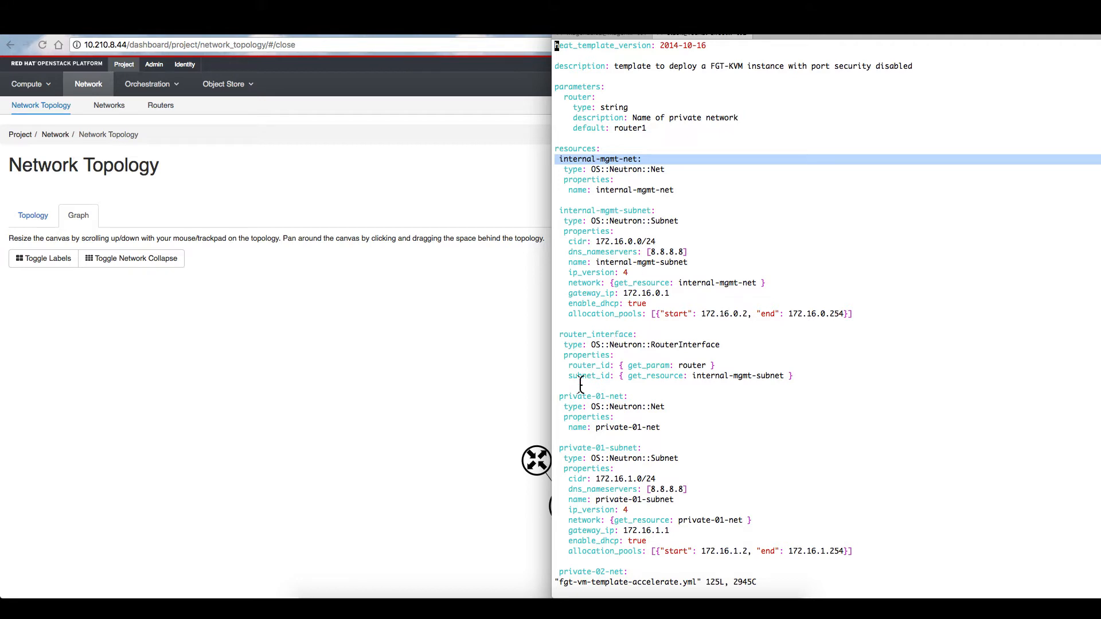
mouse_move(558, 395)
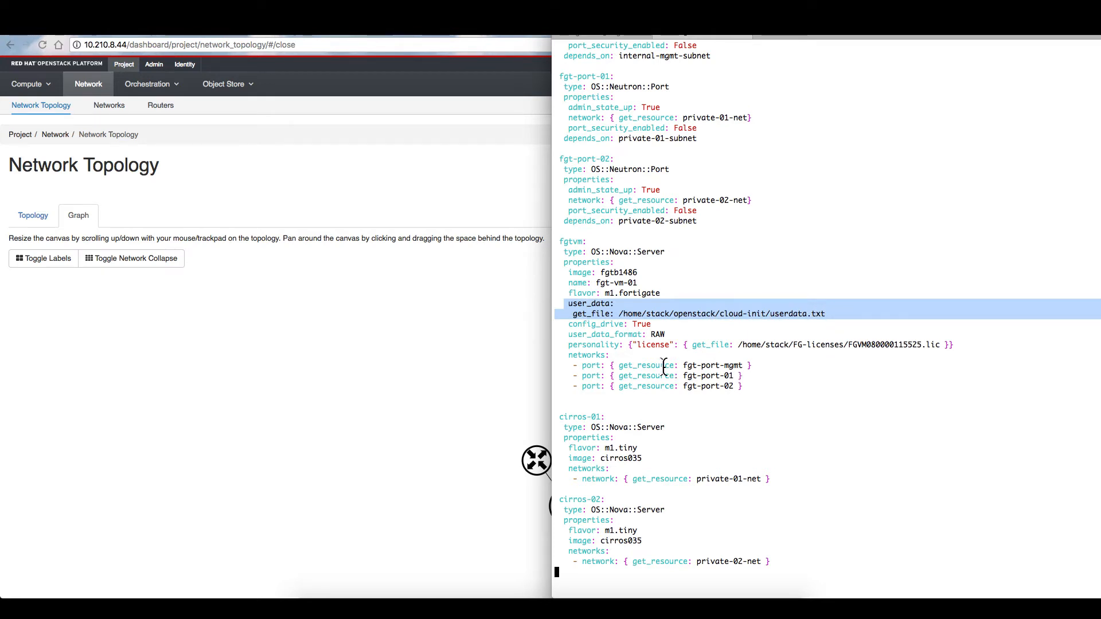
mouse_move(566, 343)
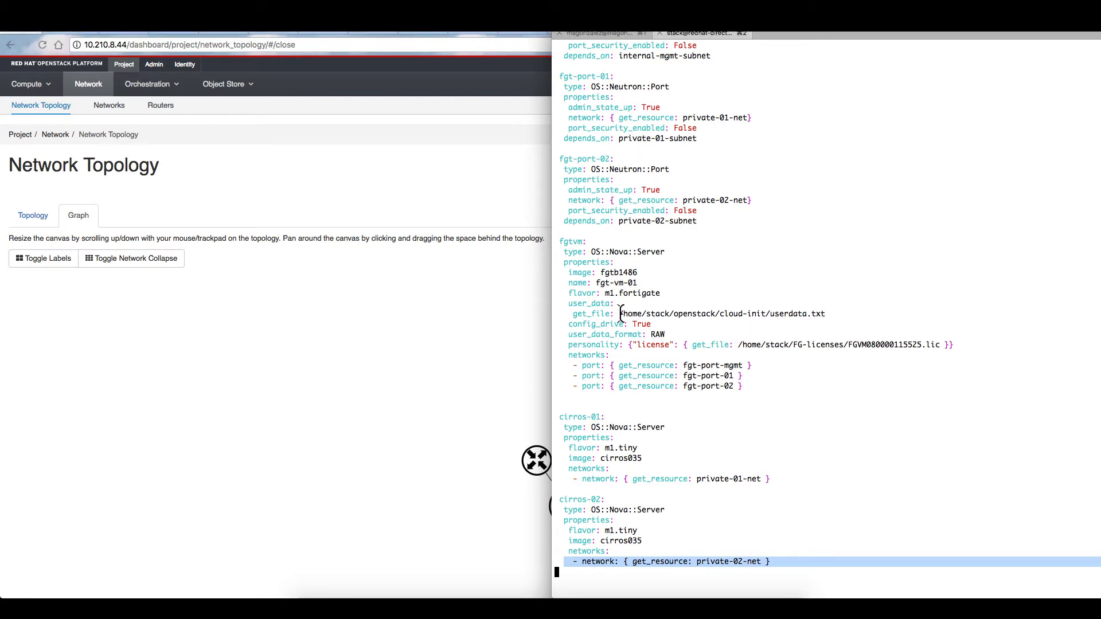
double_click(719, 313)
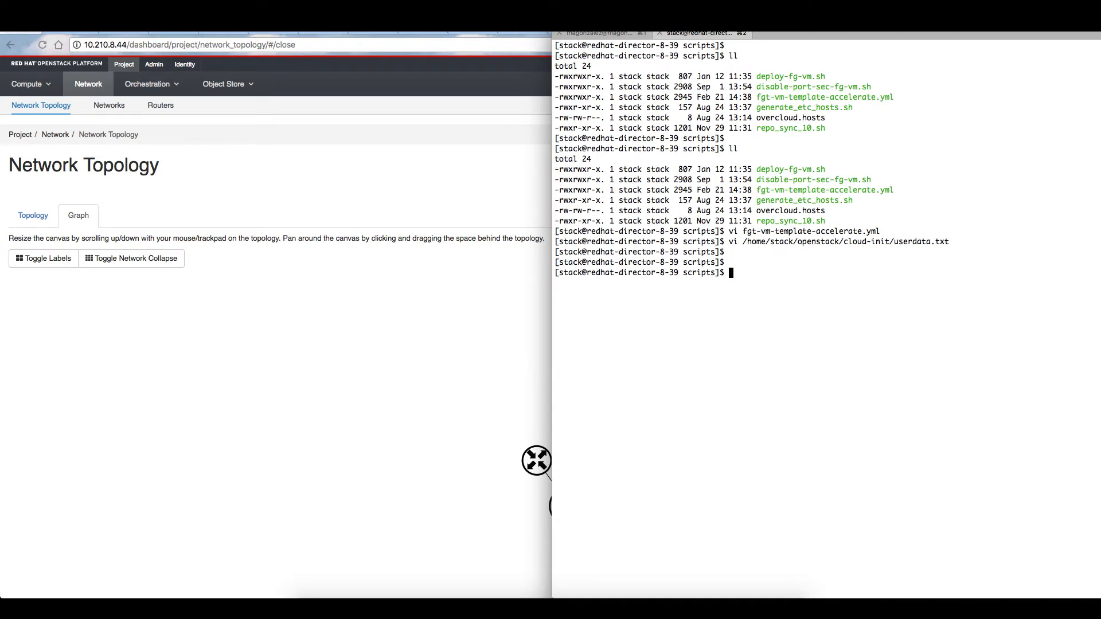
Create stack accelerate18 from fgt-vm-template-accelerate.yml and confirm CREATE_COMPLETE in the stack list.
type("o")
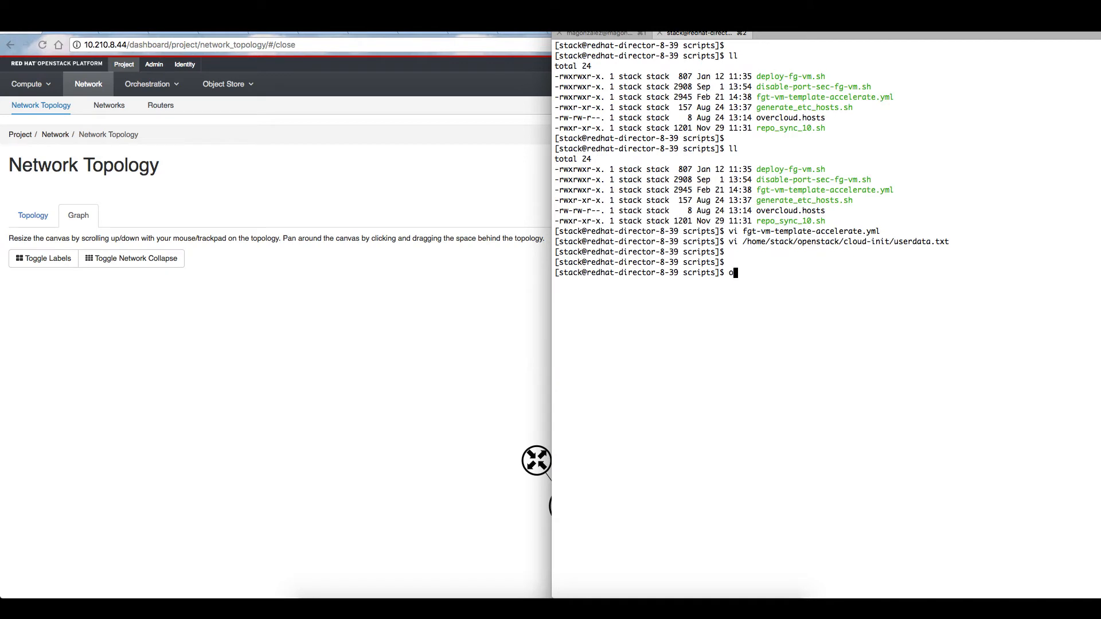
type("penstack stack")
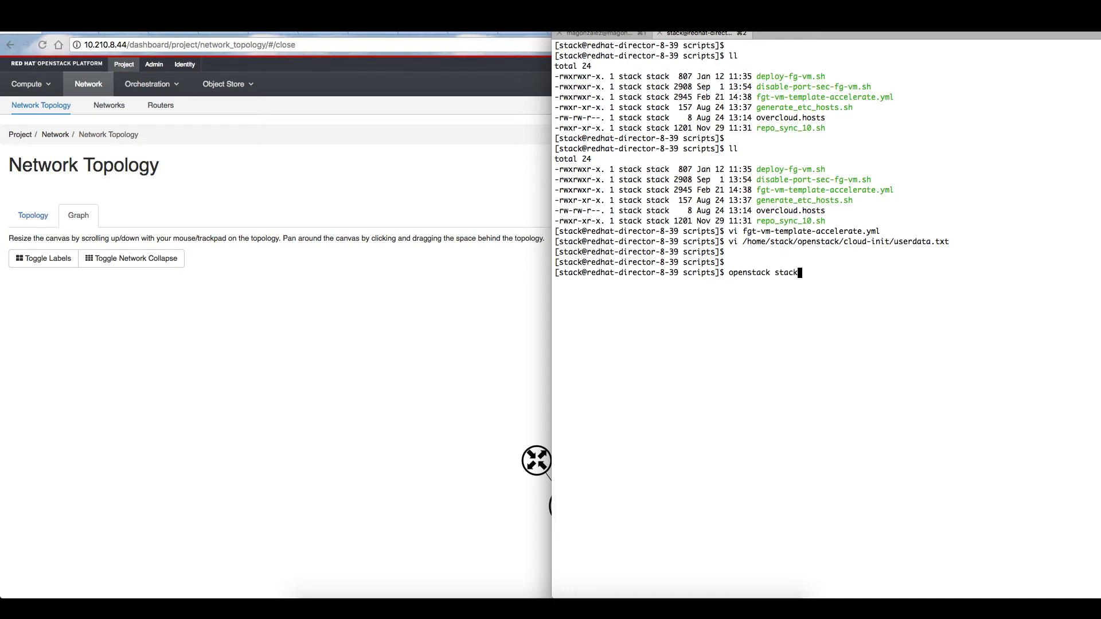
type("create")
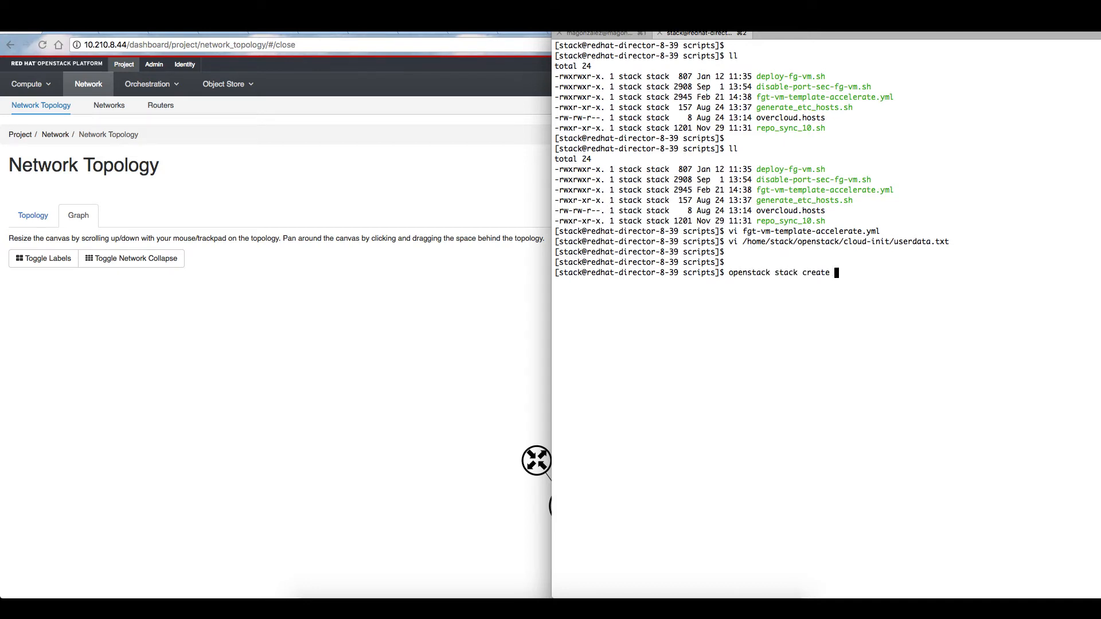
type("--template fo")
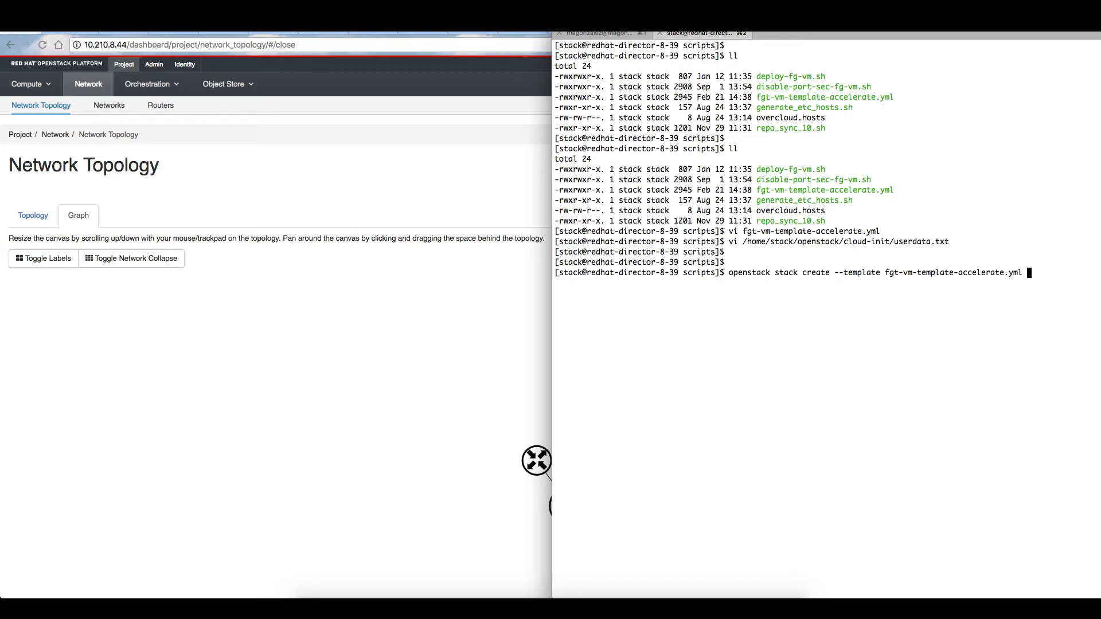
type("accelerate18")
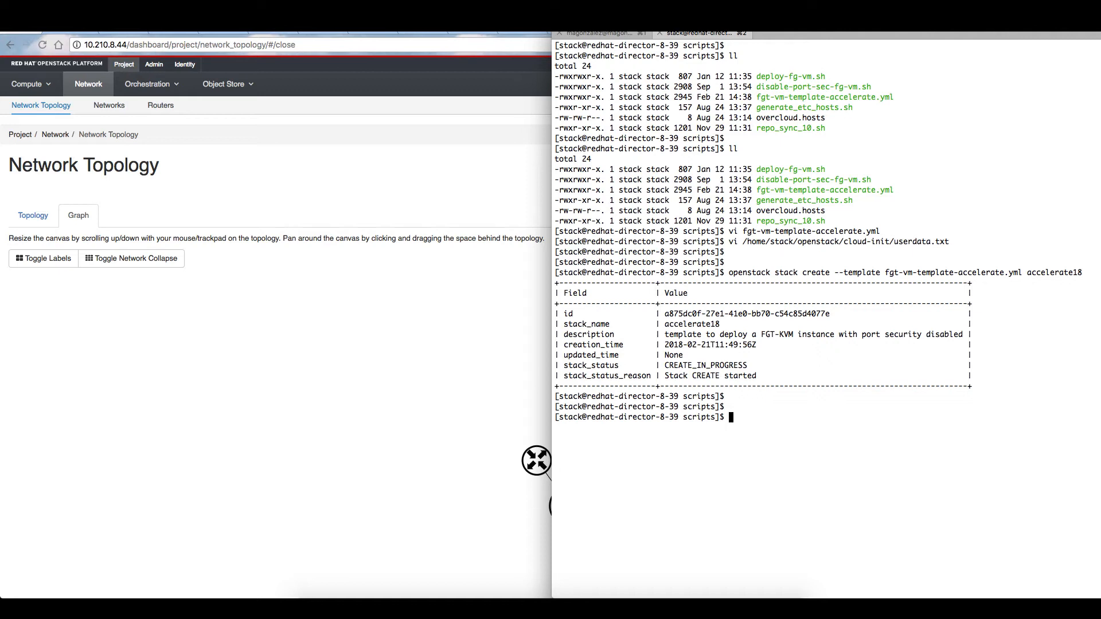
type("openstack stack list")
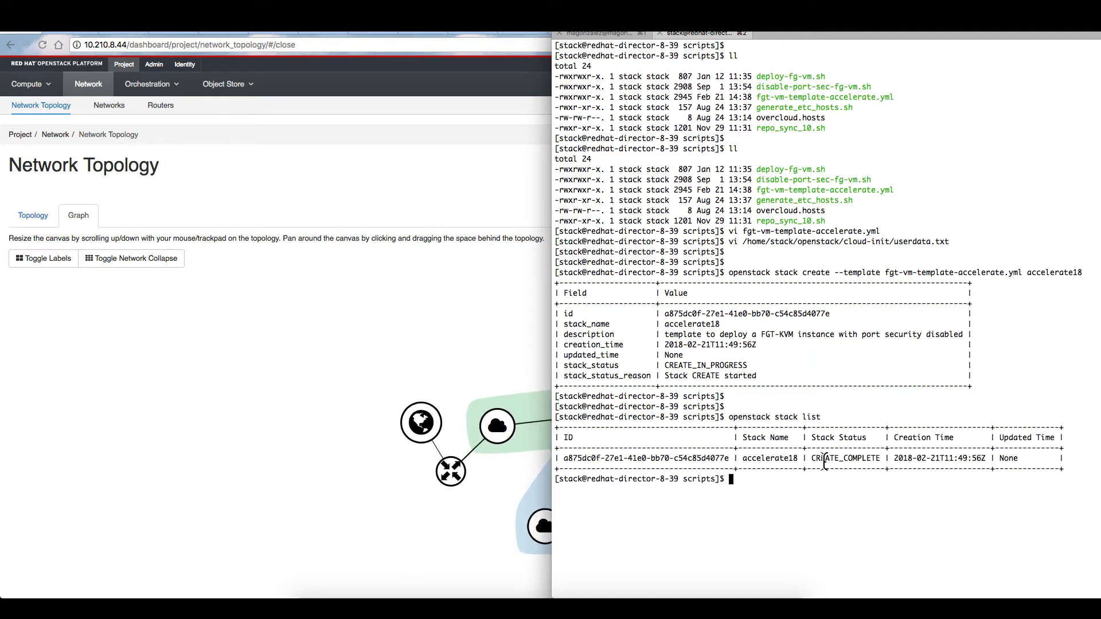
double_click(845, 457)
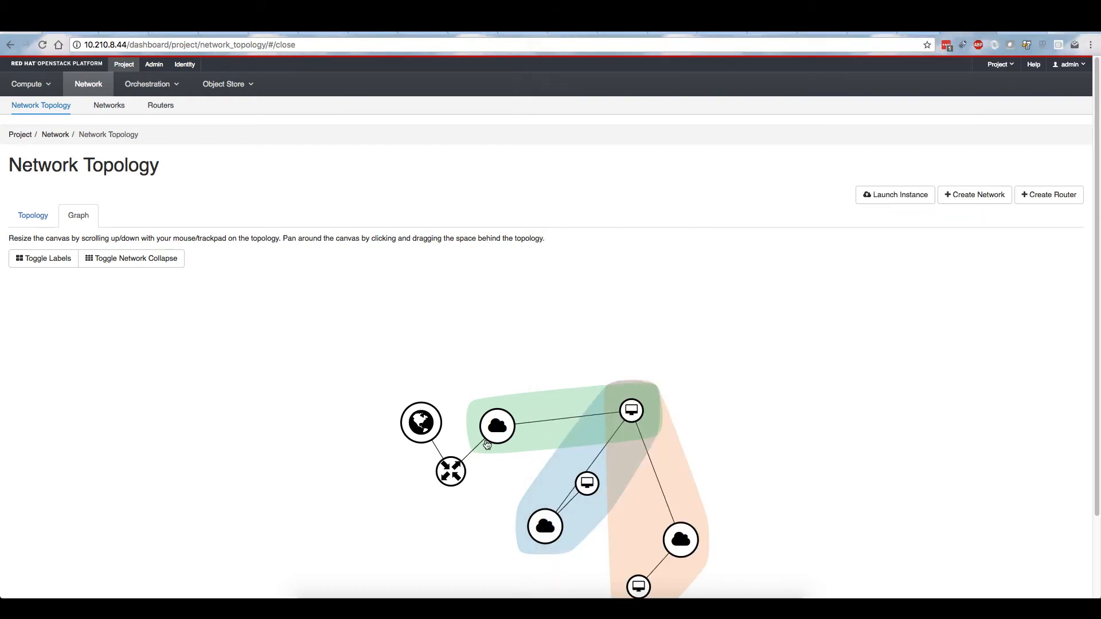
Inspect internal-mgmt-net and the fgt-vm-01 instance in the topology graph.
left_click(450, 471)
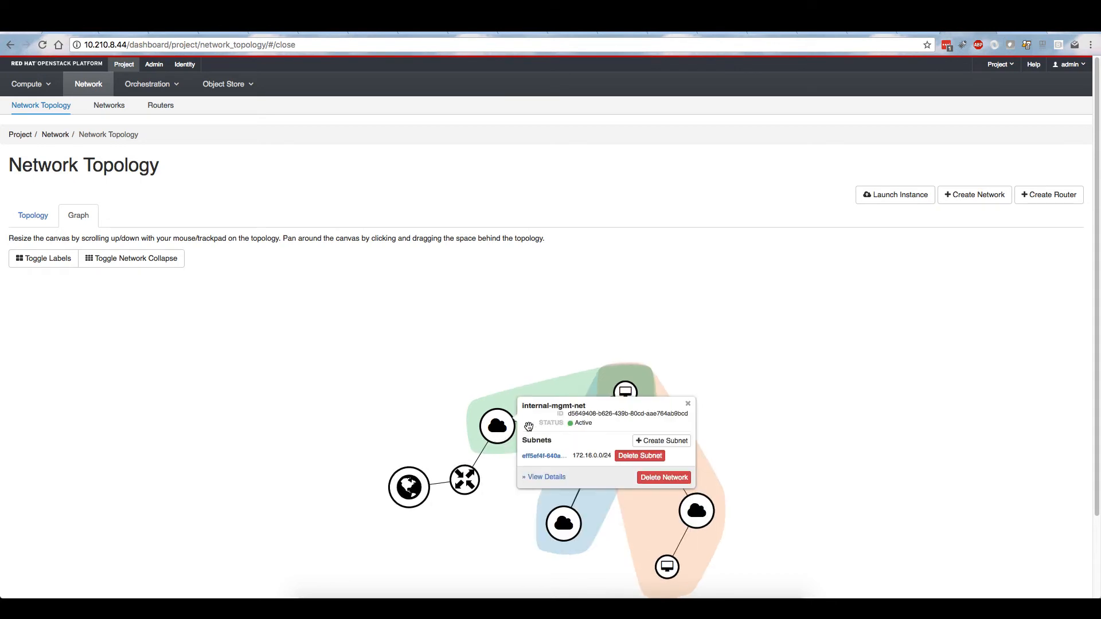
left_click(624, 391)
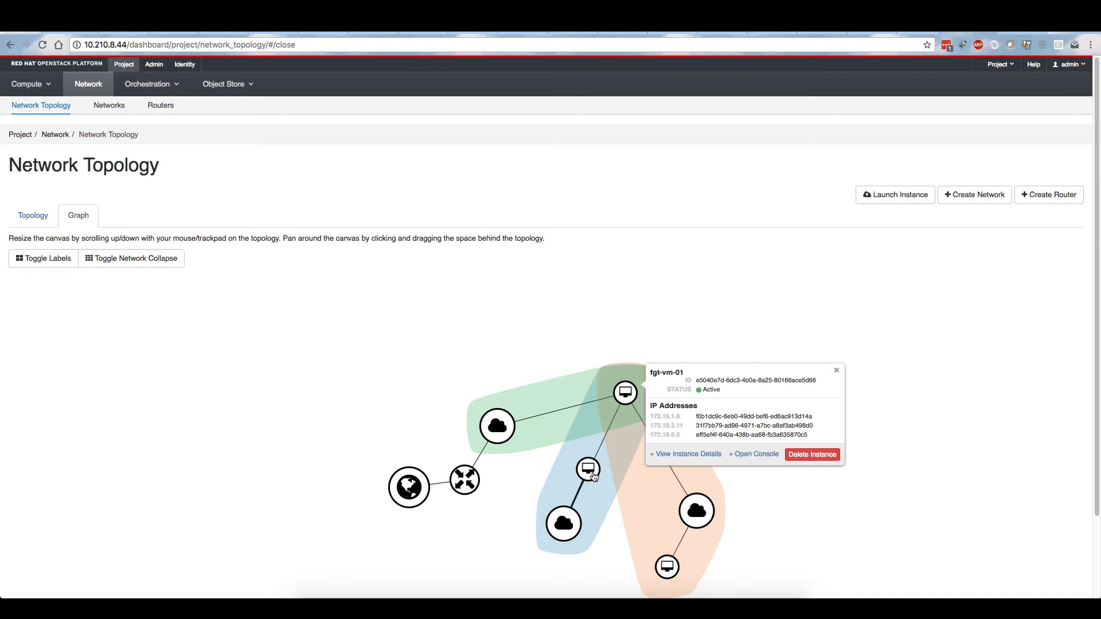
left_click(587, 469)
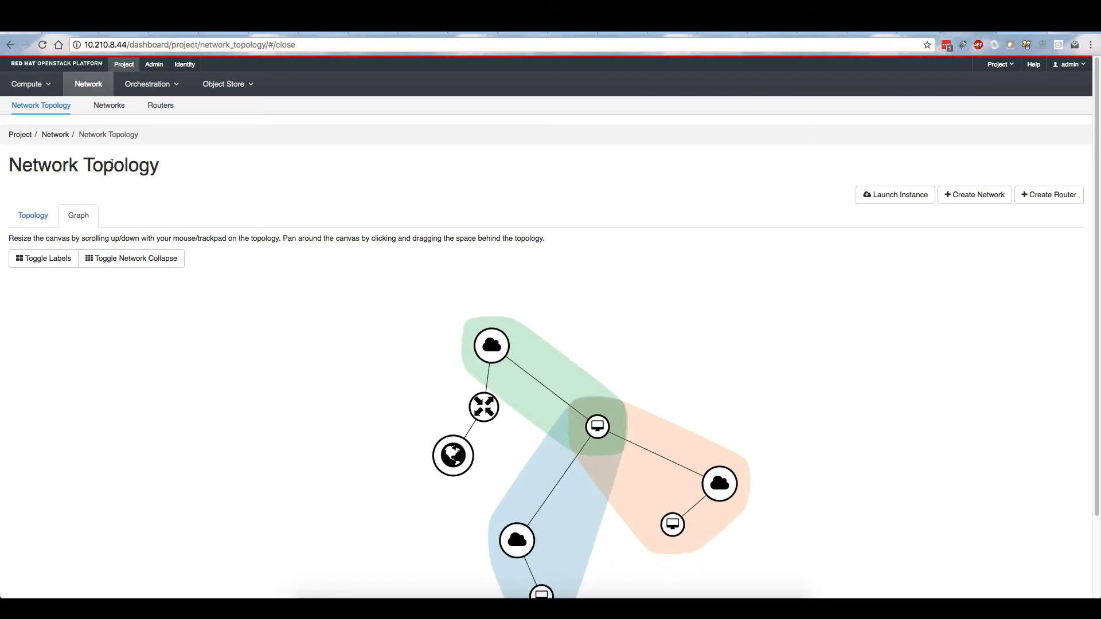
Associate floating IP 10.210.9.14 with fgt-vm-01 and copy the address.
left_click(27, 84)
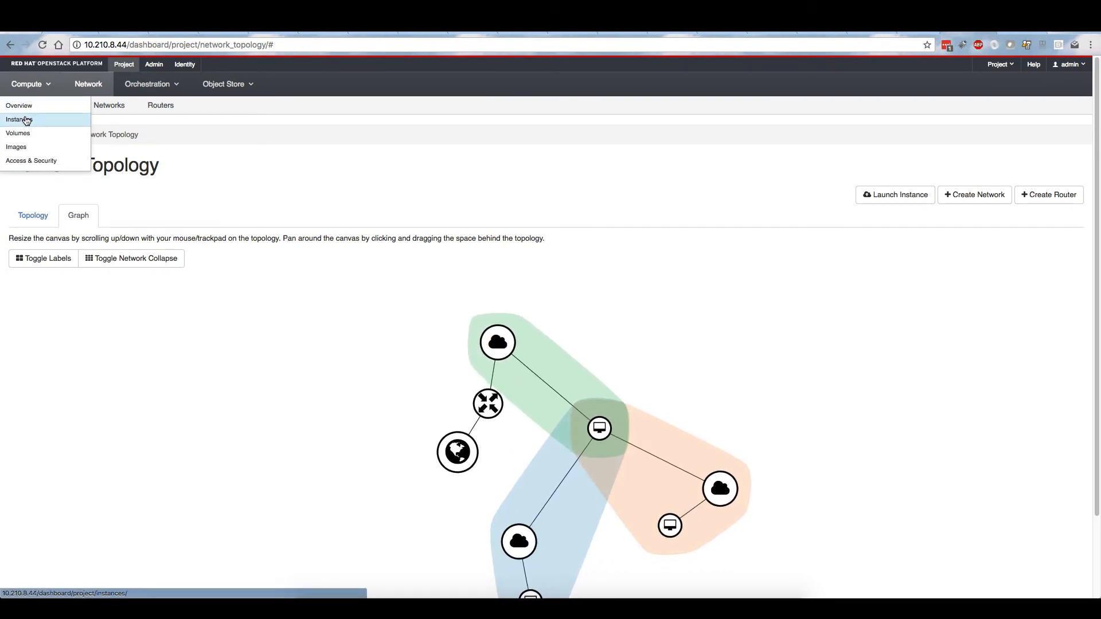
left_click(19, 119)
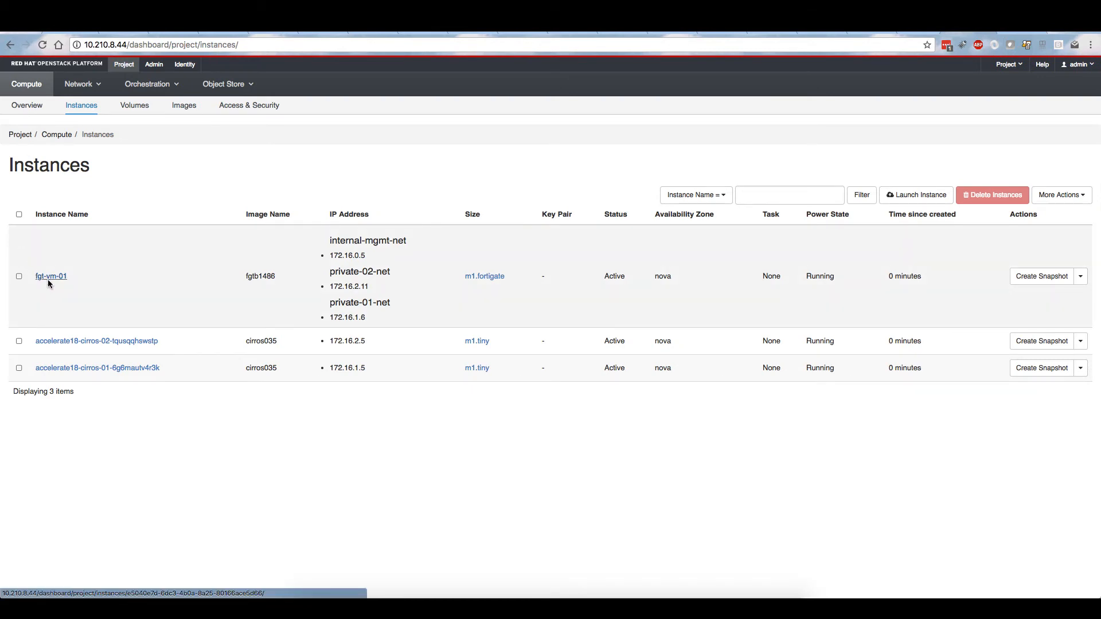
mouse_move(916, 270)
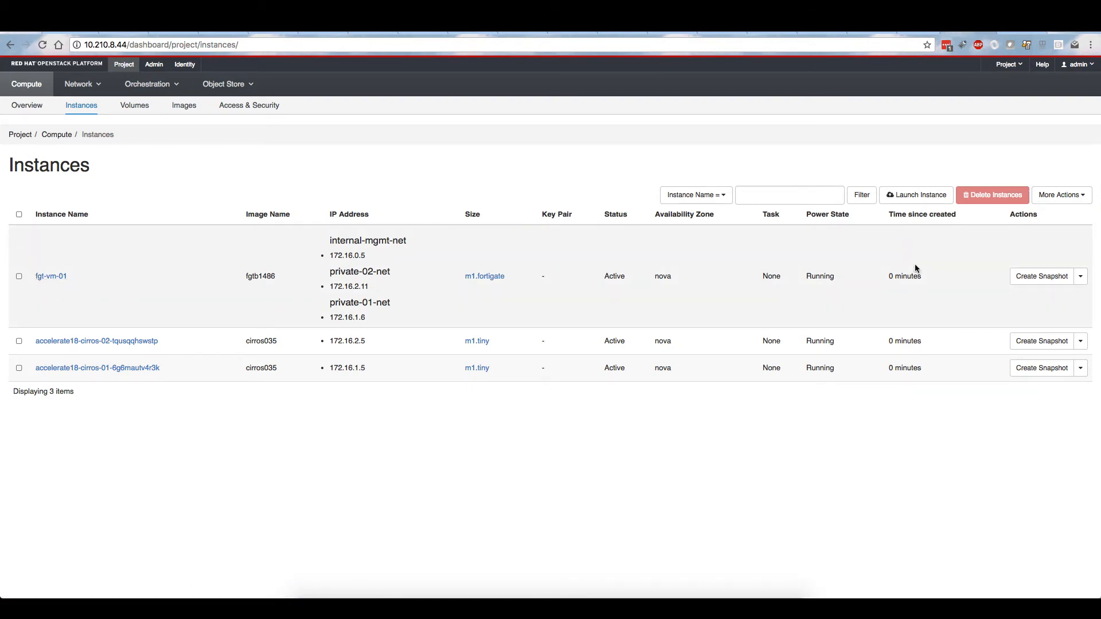
left_click(1080, 275)
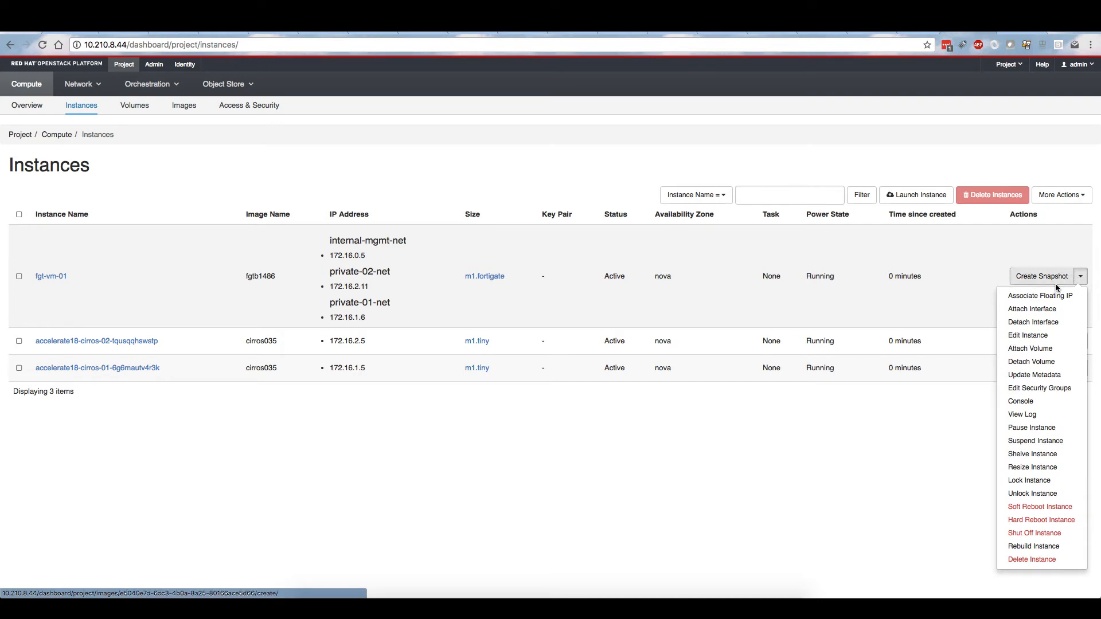
left_click(1041, 295)
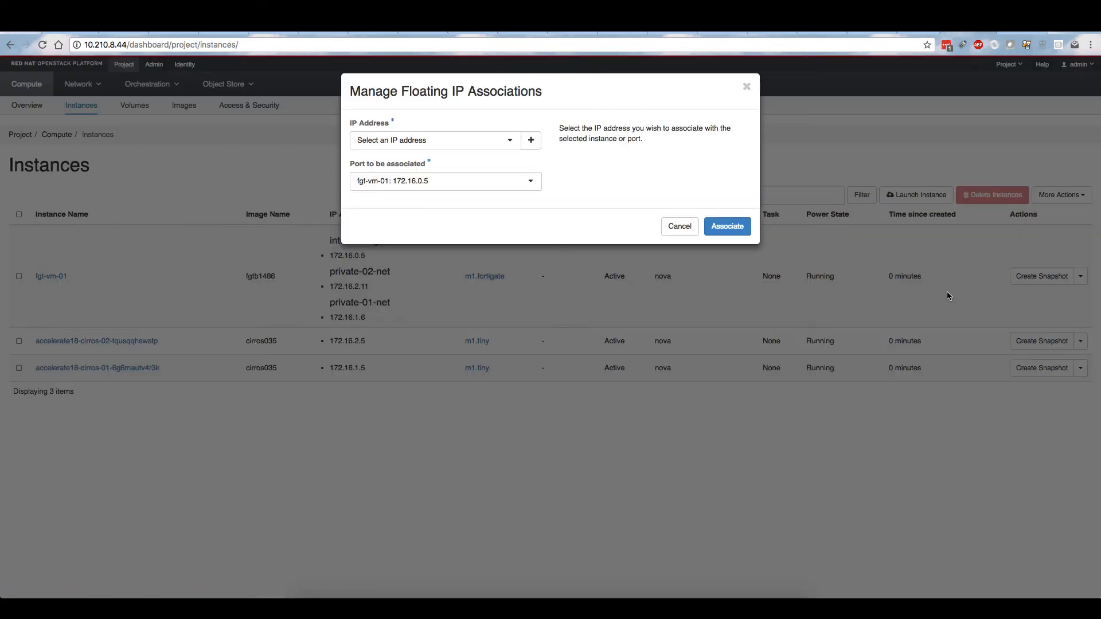
left_click(432, 140)
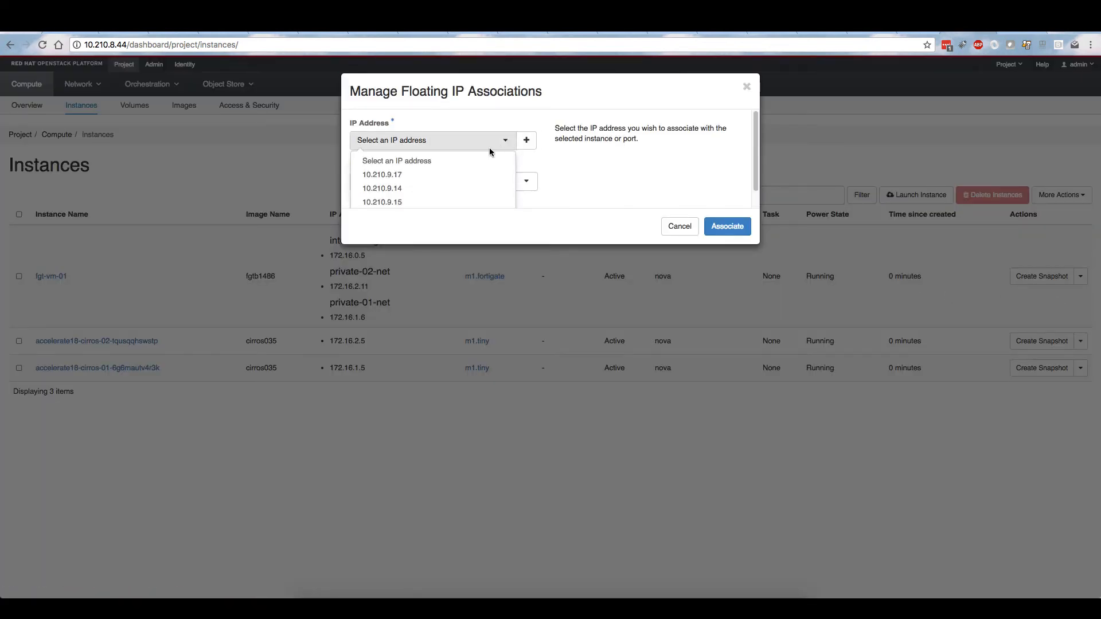
left_click(382, 188)
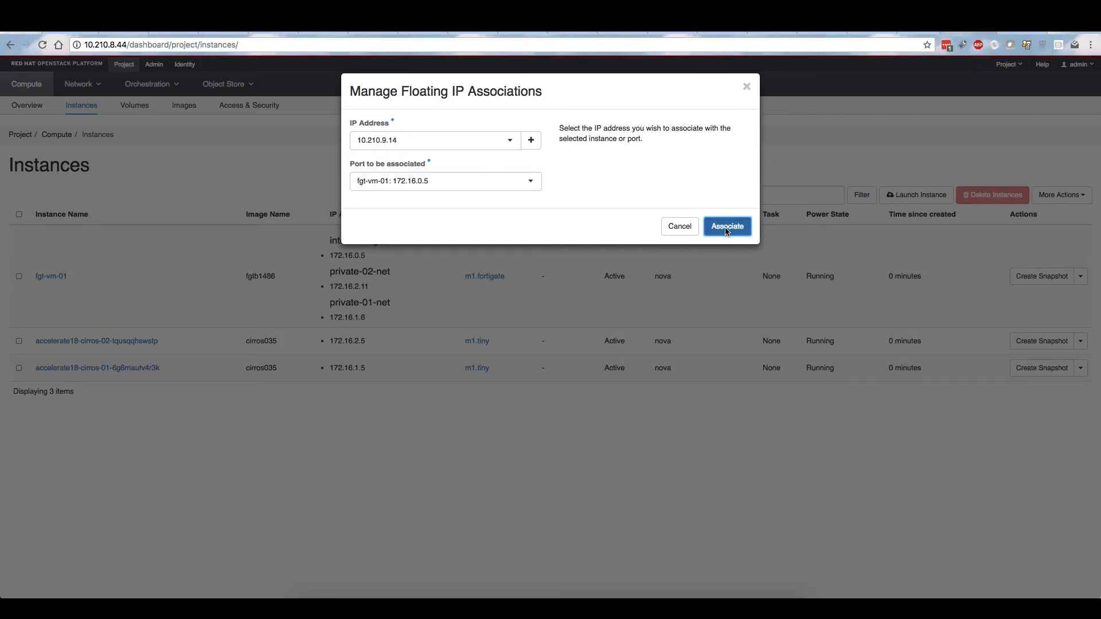
left_click(727, 226)
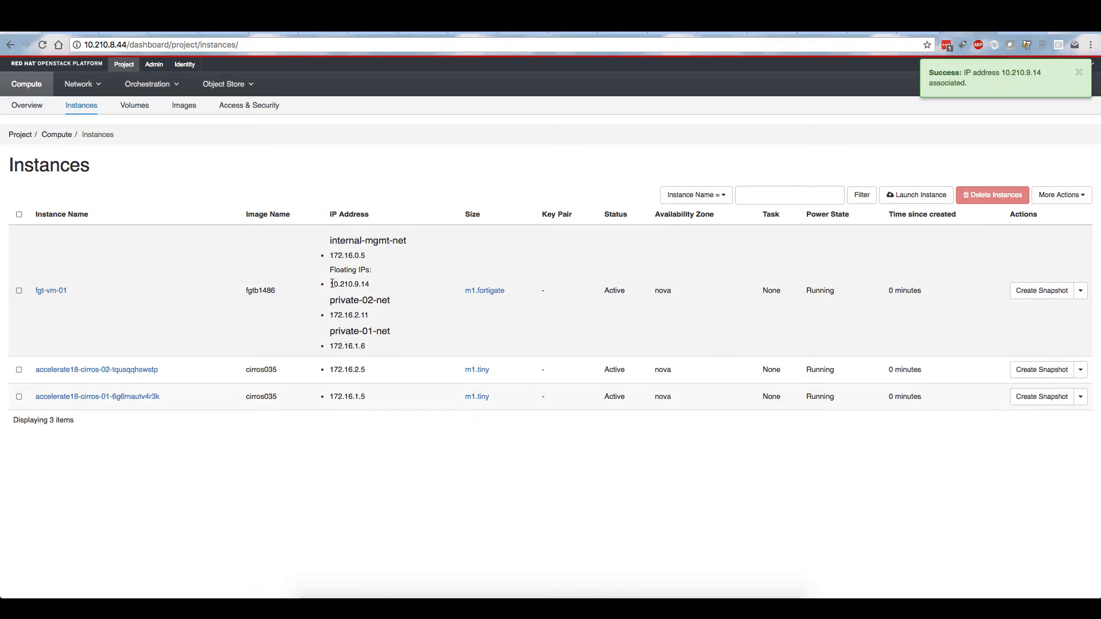
double_click(348, 284)
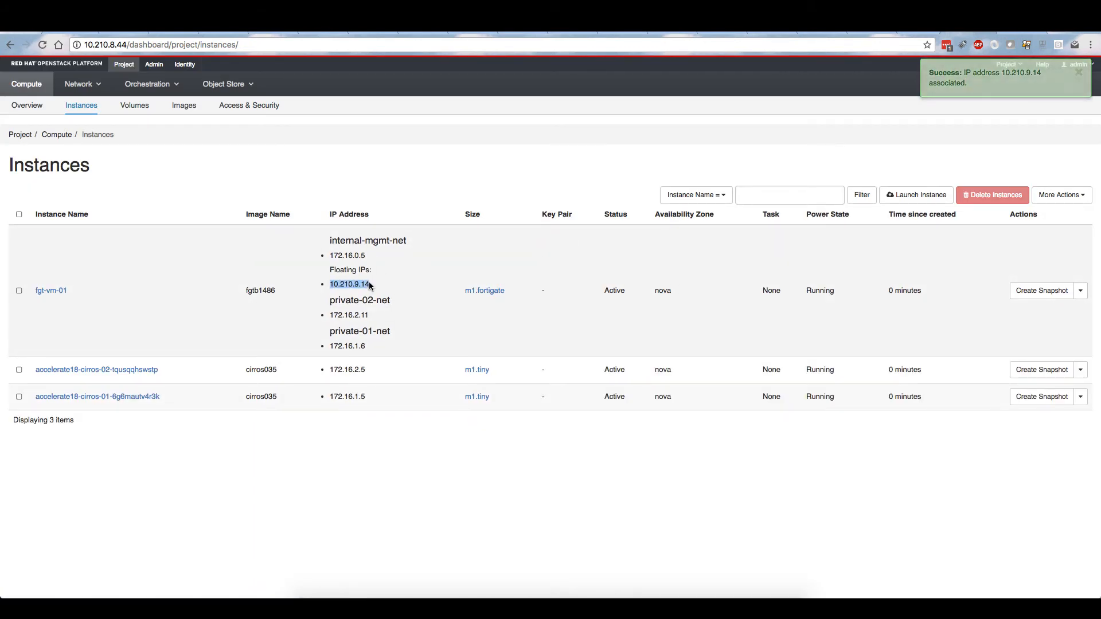
type("https://info.fortinet.com")
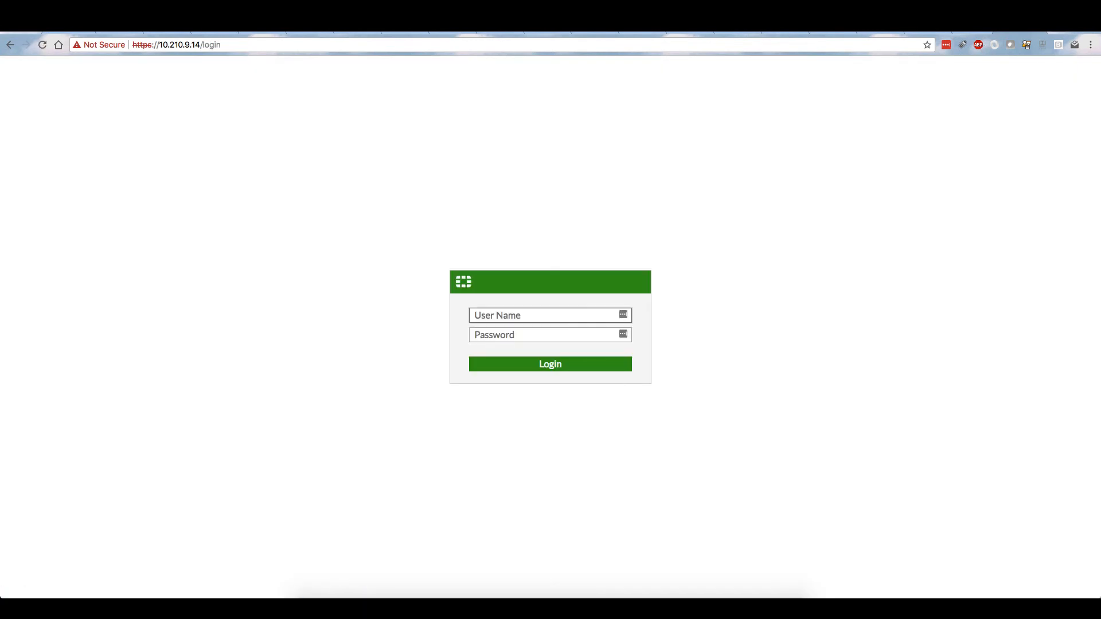
Log in to the FortiGate and open the IPv4 Policy list under Policy & Objects.
left_click(550, 363)
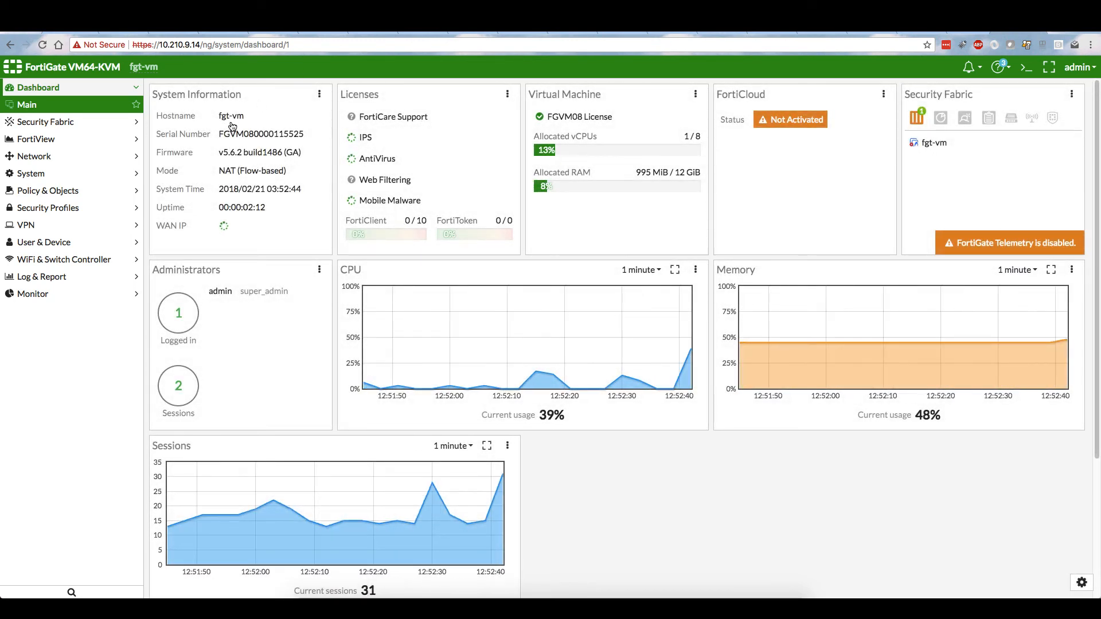
mouse_move(307, 166)
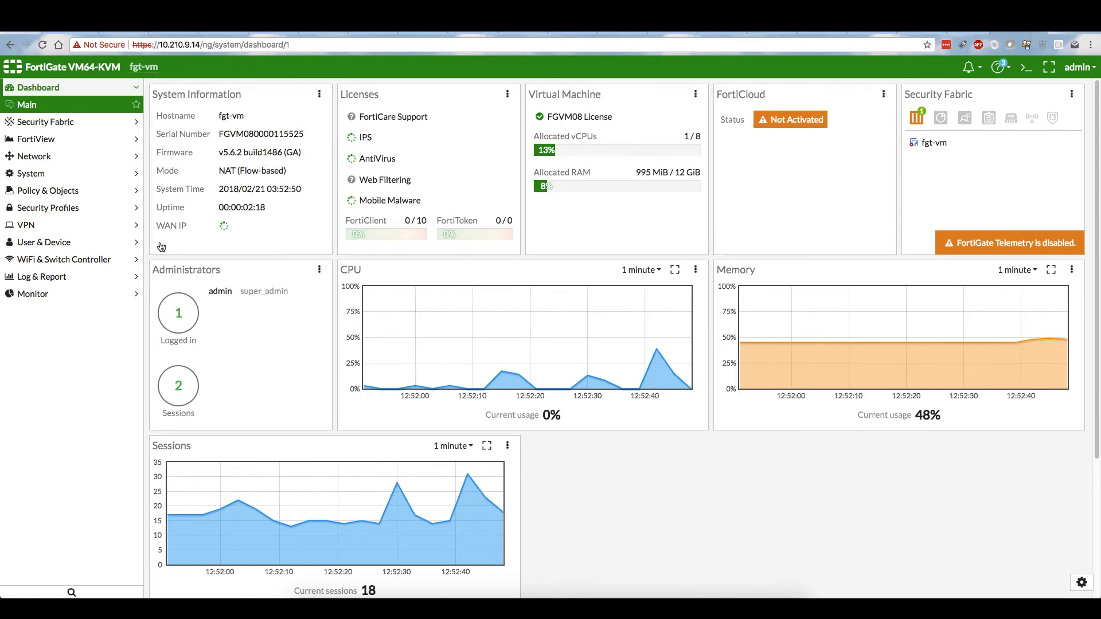
left_click(49, 174)
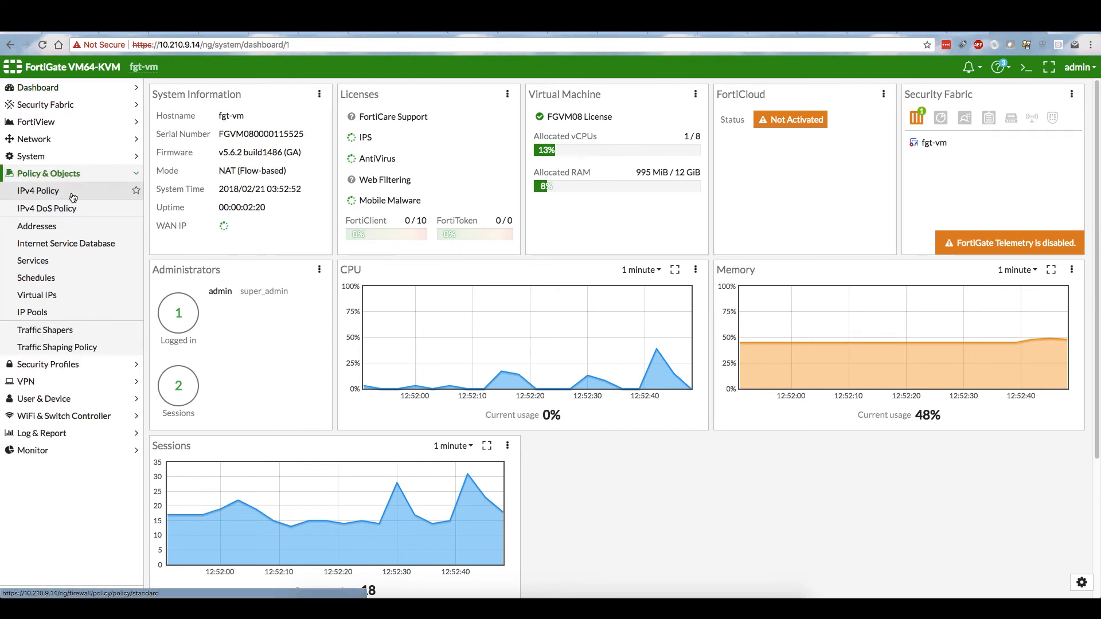
left_click(38, 190)
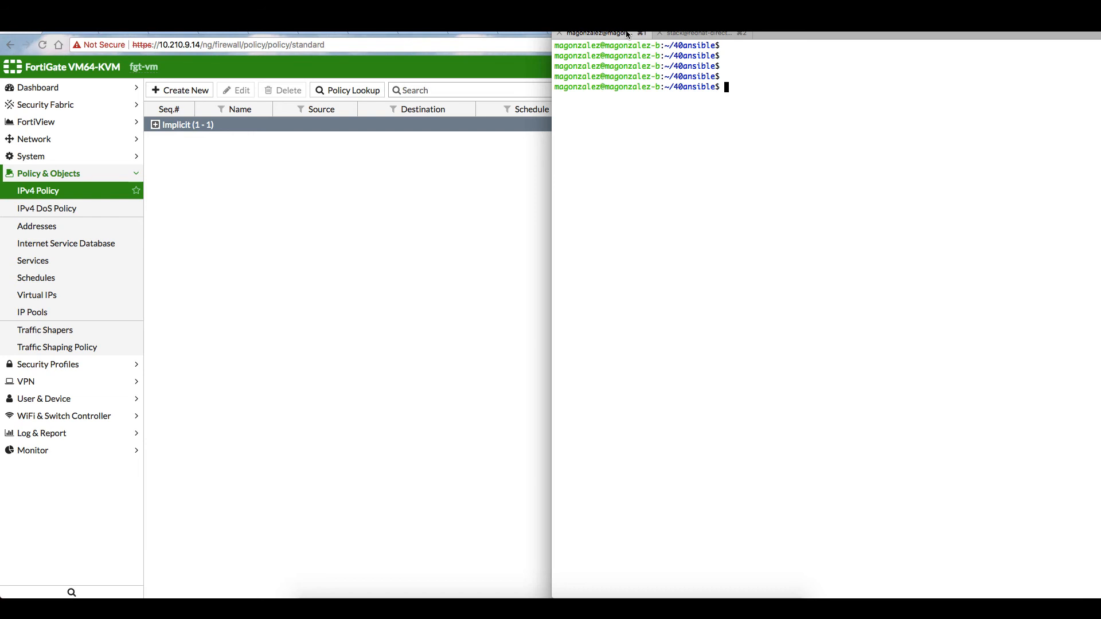
List the ansible folder and open fortigate_csalmin.yml in vi.
type("ll")
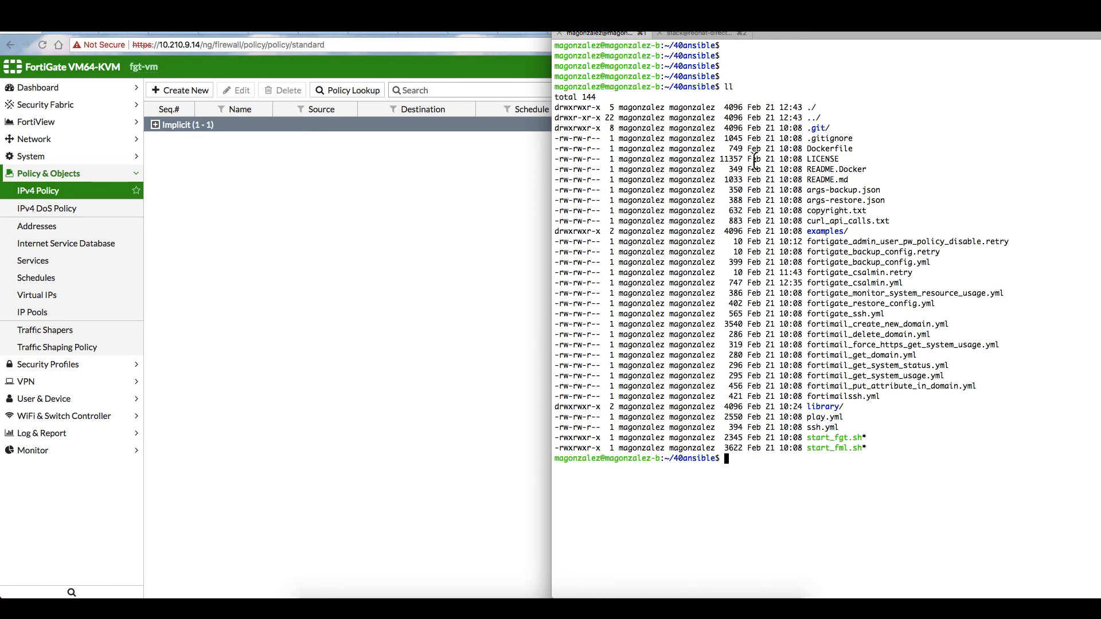
double_click(854, 282)
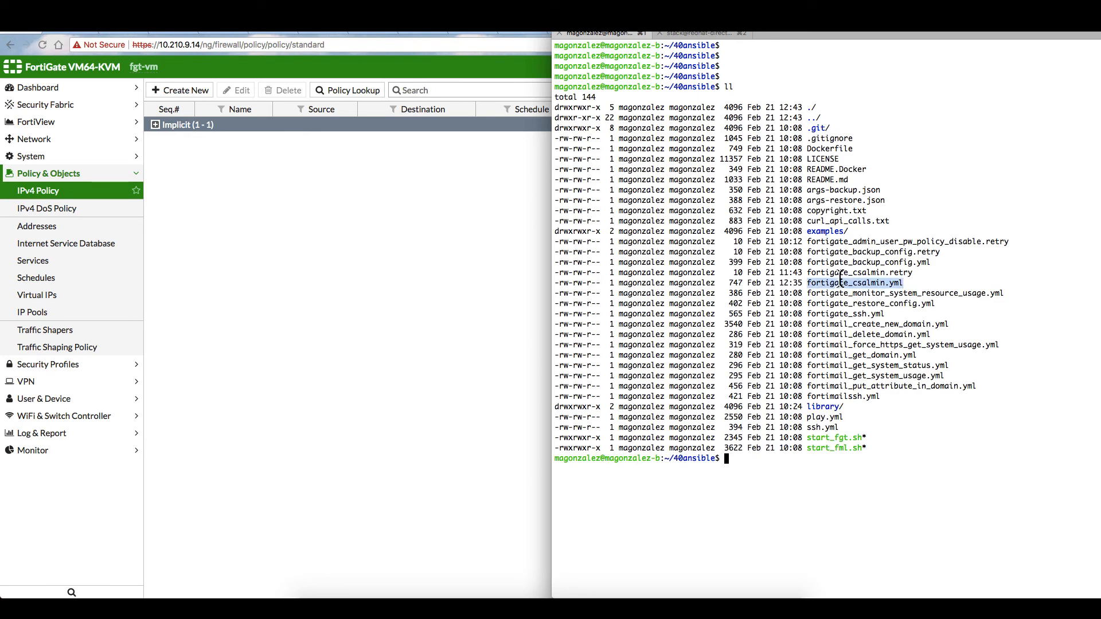
type("vi fortigate_csalmin.yml")
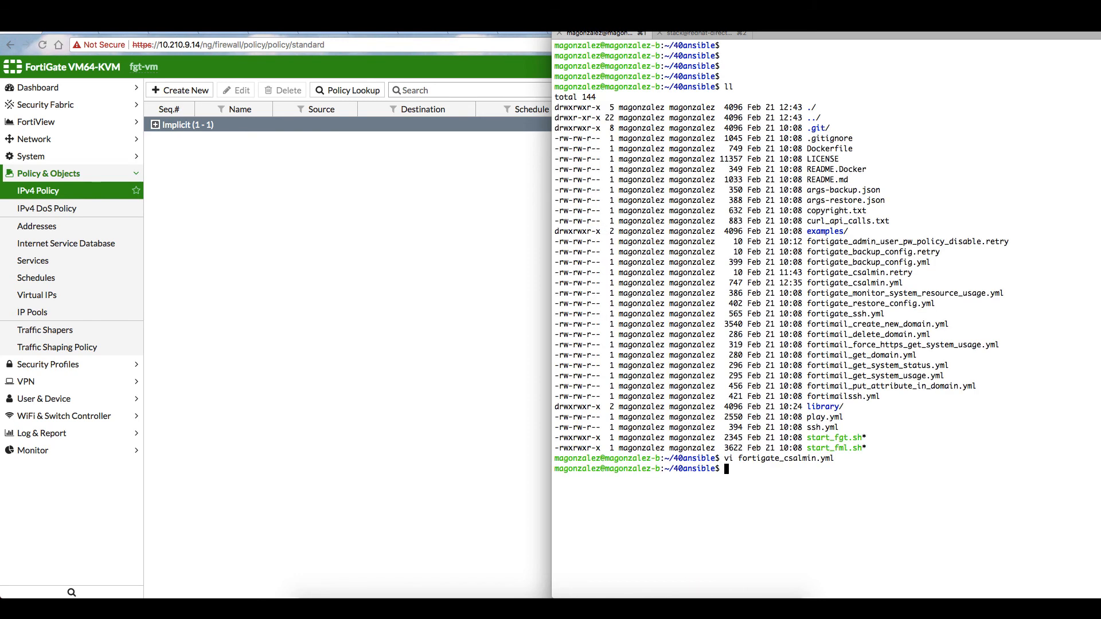
Type the ansible-playbook fortigate_csalmin.yml command at the prompt.
type("ansible-playbook")
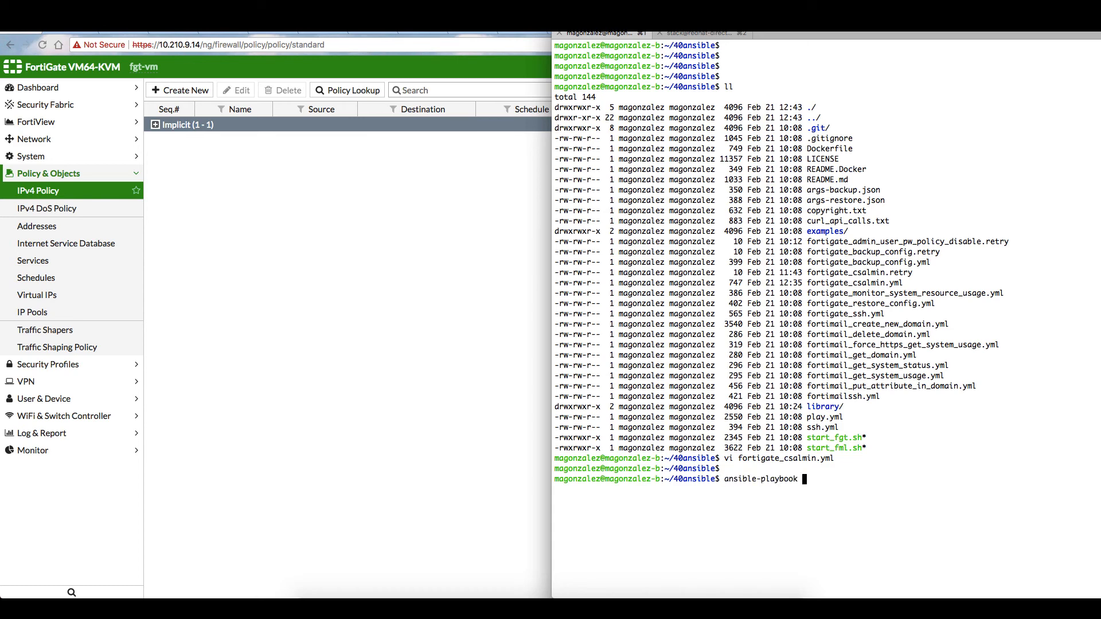
type("forti")
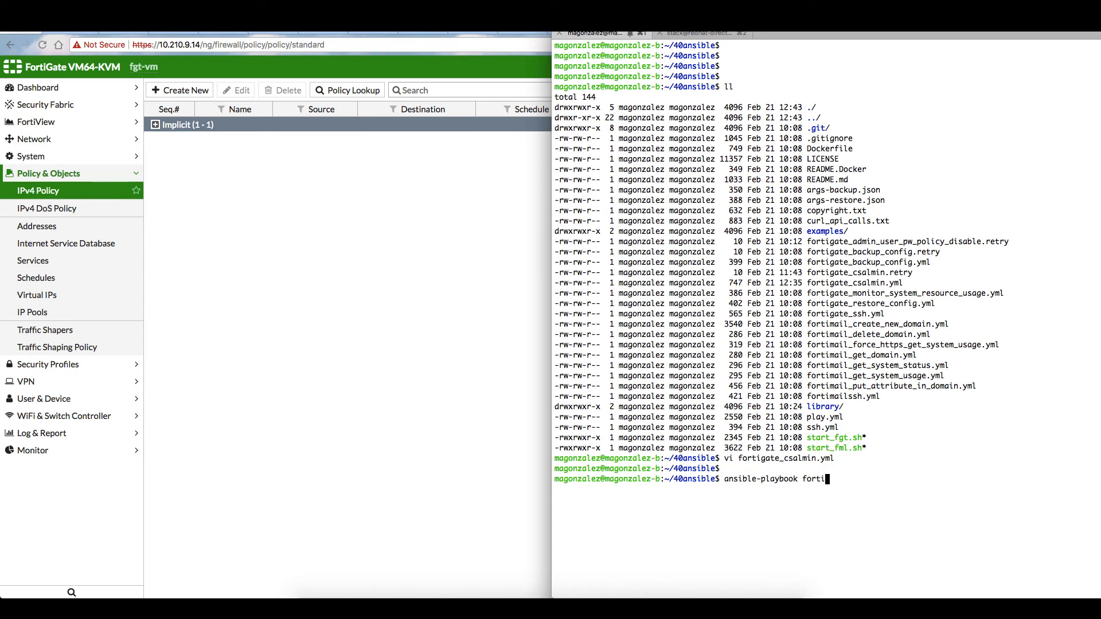
type("gate_csalmin.")
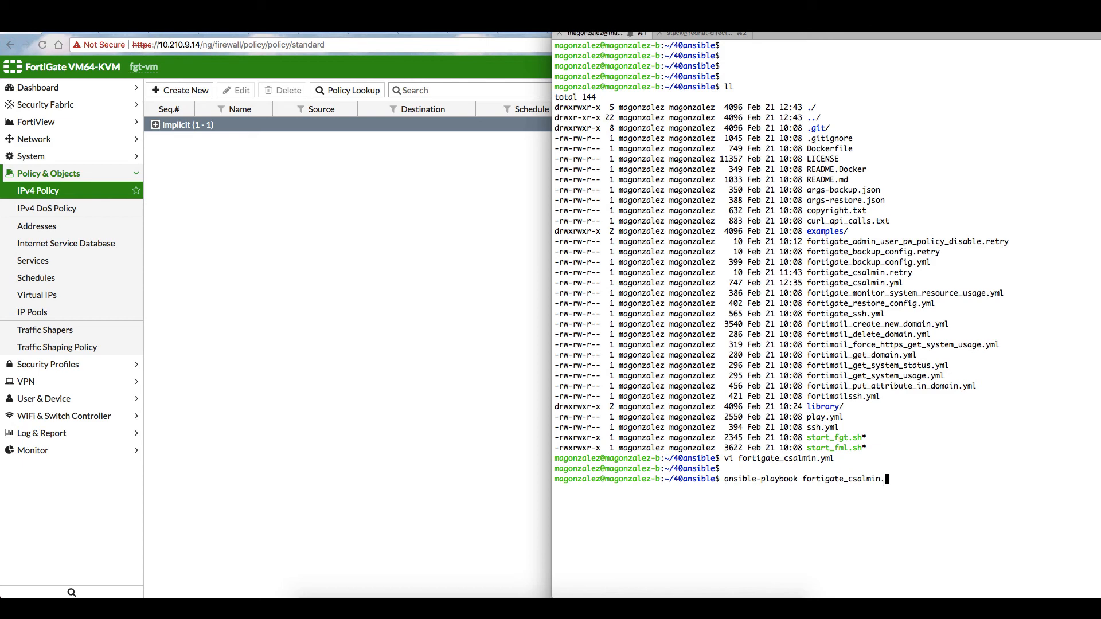
type("yml")
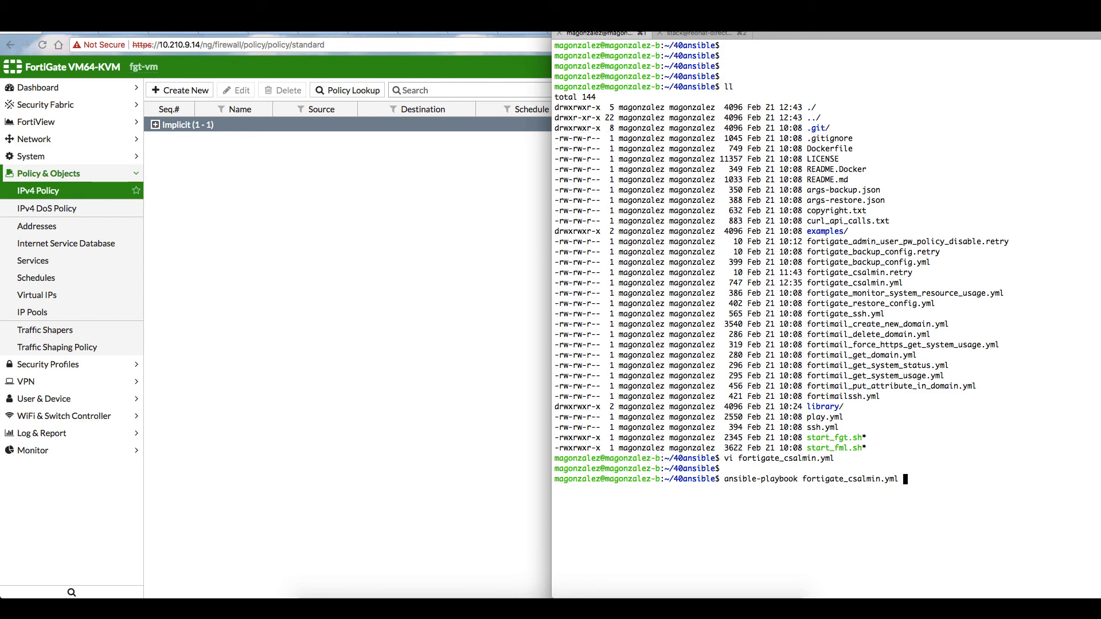